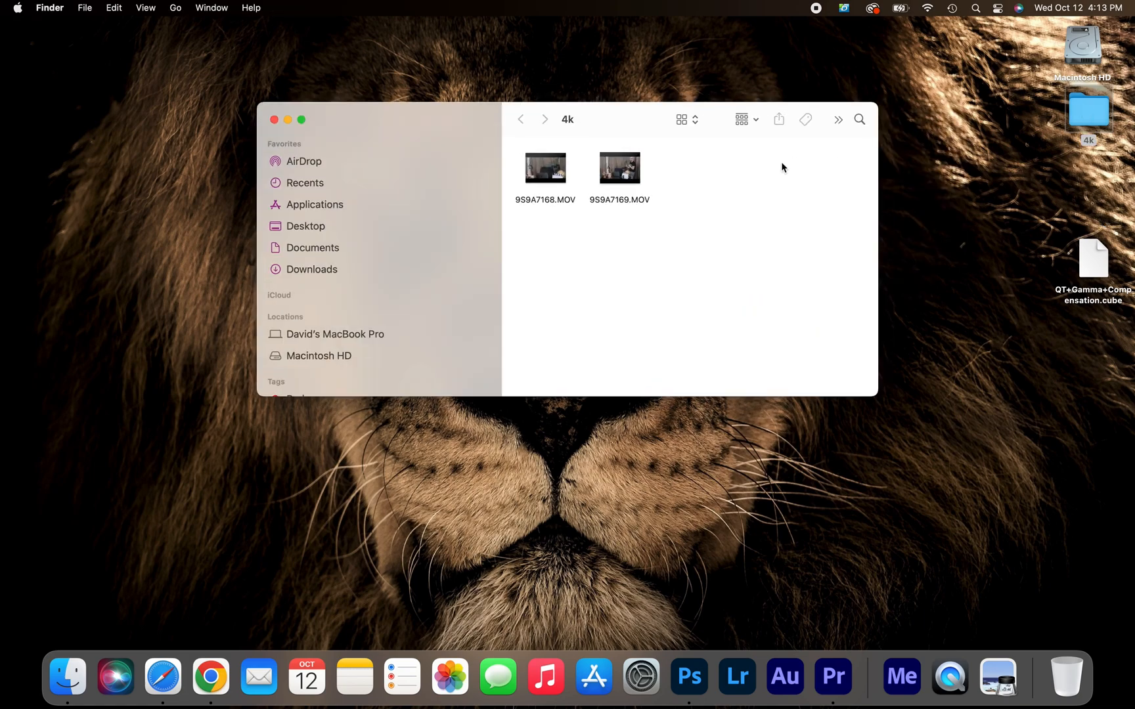
{"action": "mouse_move", "coordinate": [567, 209]}
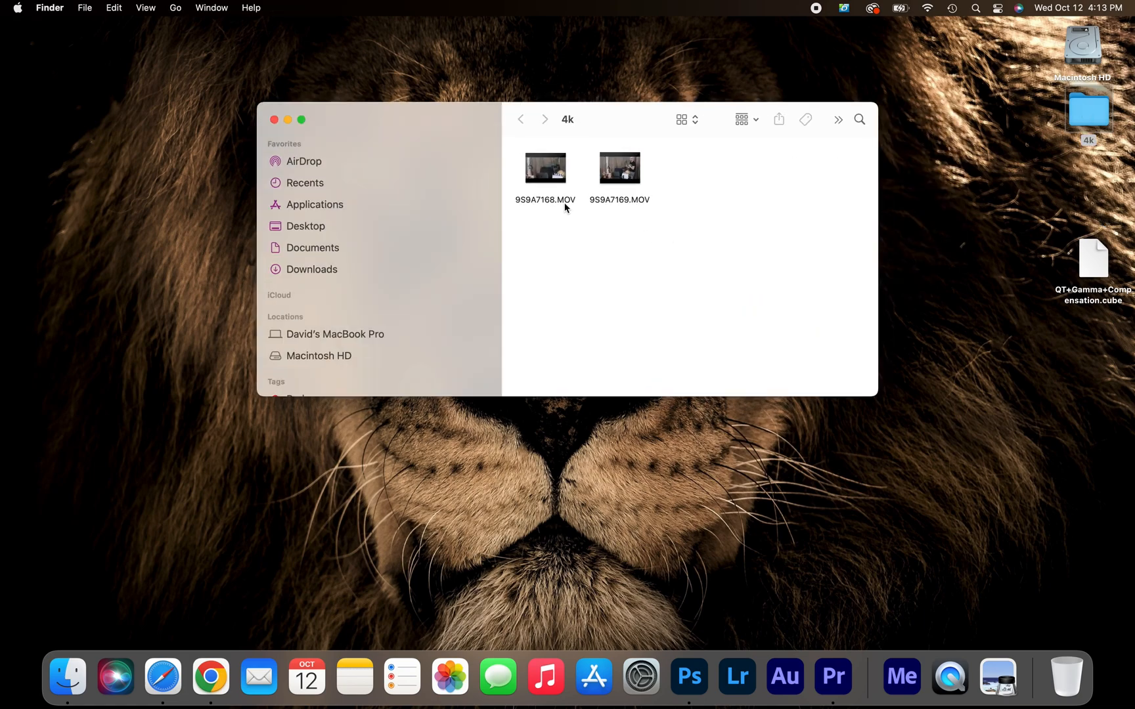
- Play 9S9A7168.MOV in QuickTime Player, then open Encode Selected Video Files for it
{"action": "double_click", "coordinate": [545, 167]}
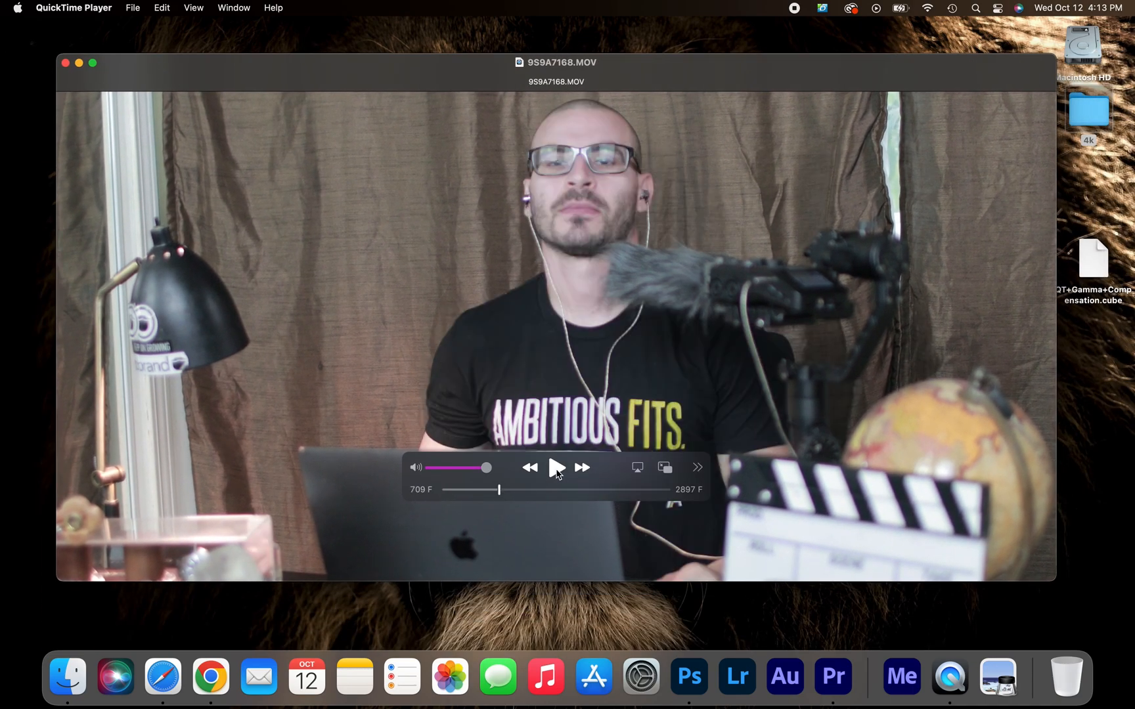
{"action": "left_click", "coordinate": [555, 467]}
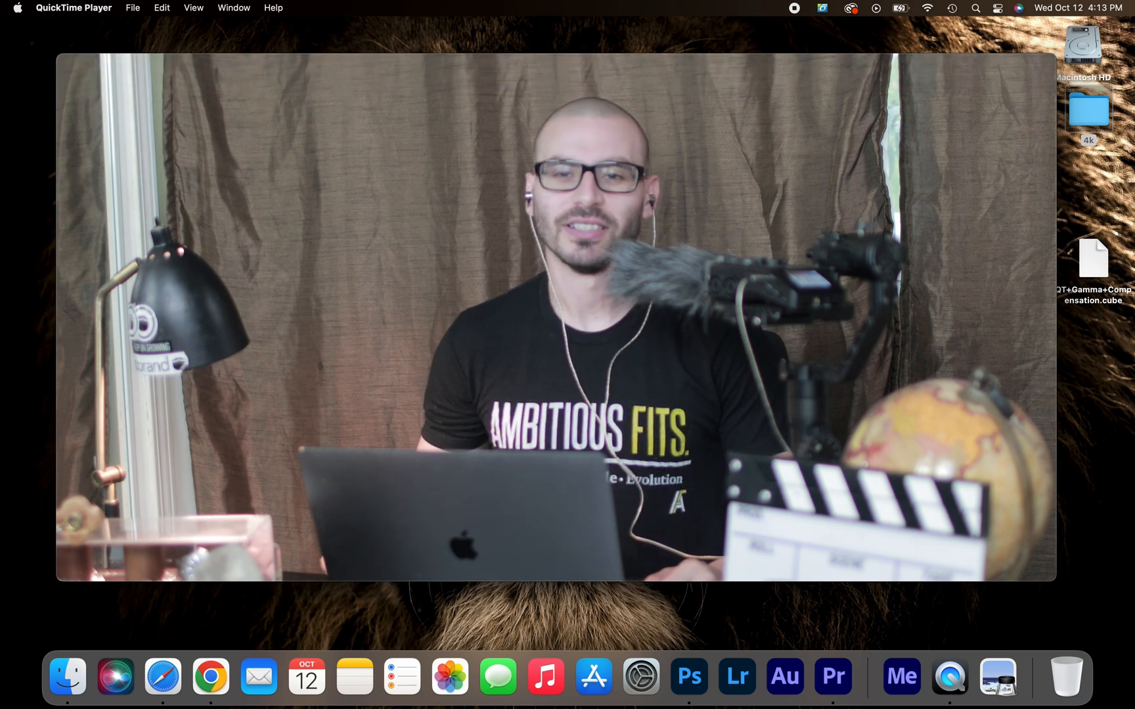
{"action": "mouse_move", "coordinate": [556, 467]}
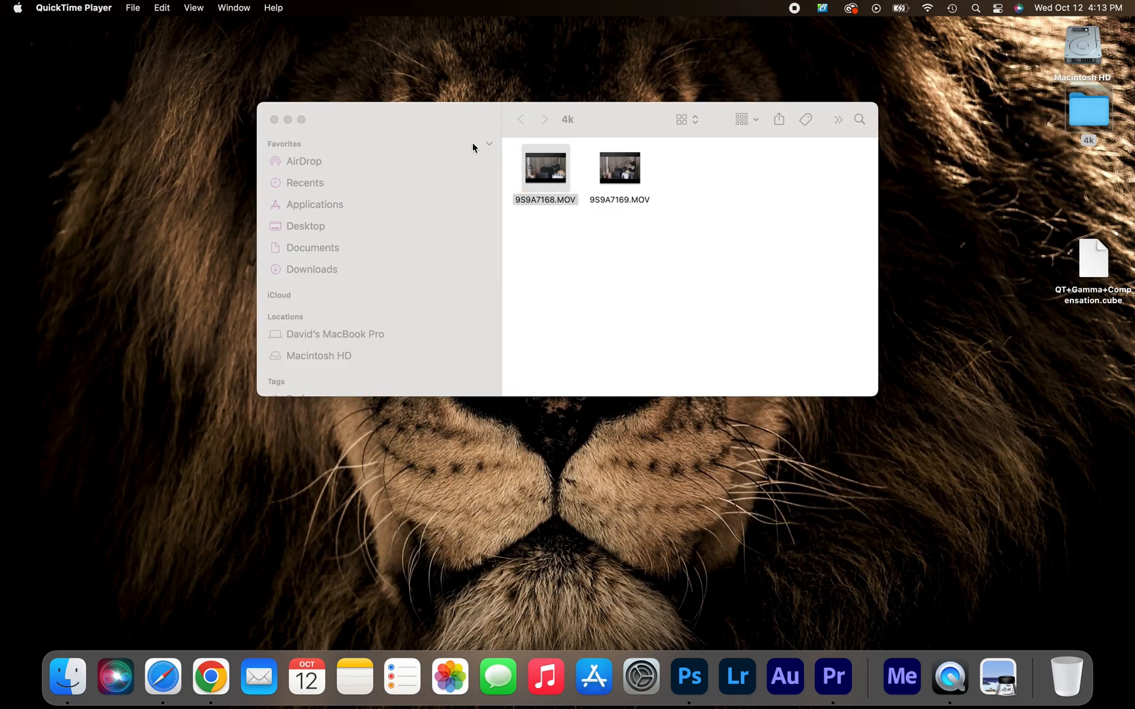
{"action": "right_click", "coordinate": [544, 169]}
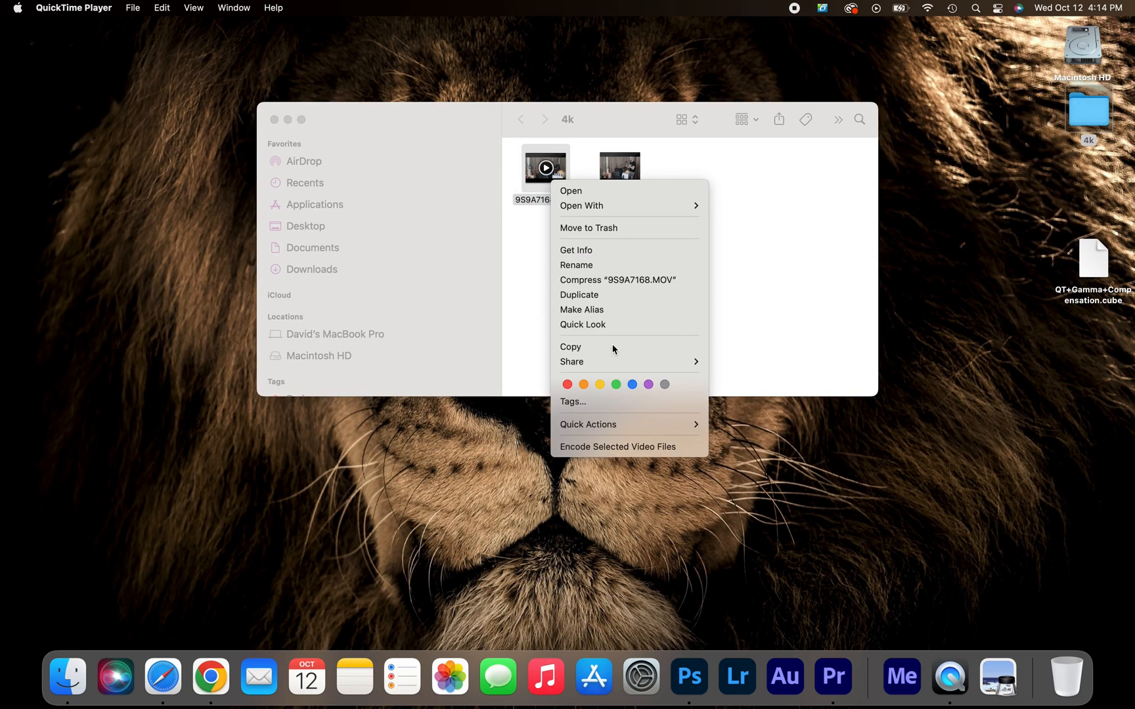
{"action": "left_click", "coordinate": [620, 447]}
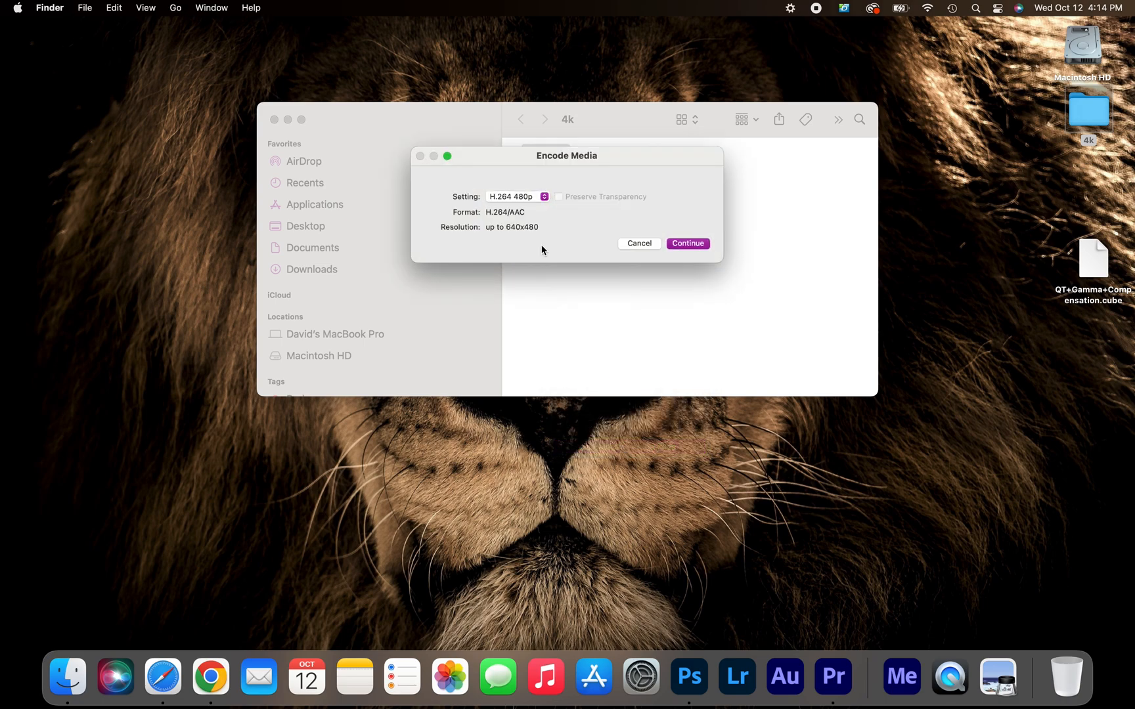
- Re-encode 9S9A7168.MOV with the Apple ProRes setting, producing 9S9A7168-1.mov
{"action": "left_click", "coordinate": [516, 197]}
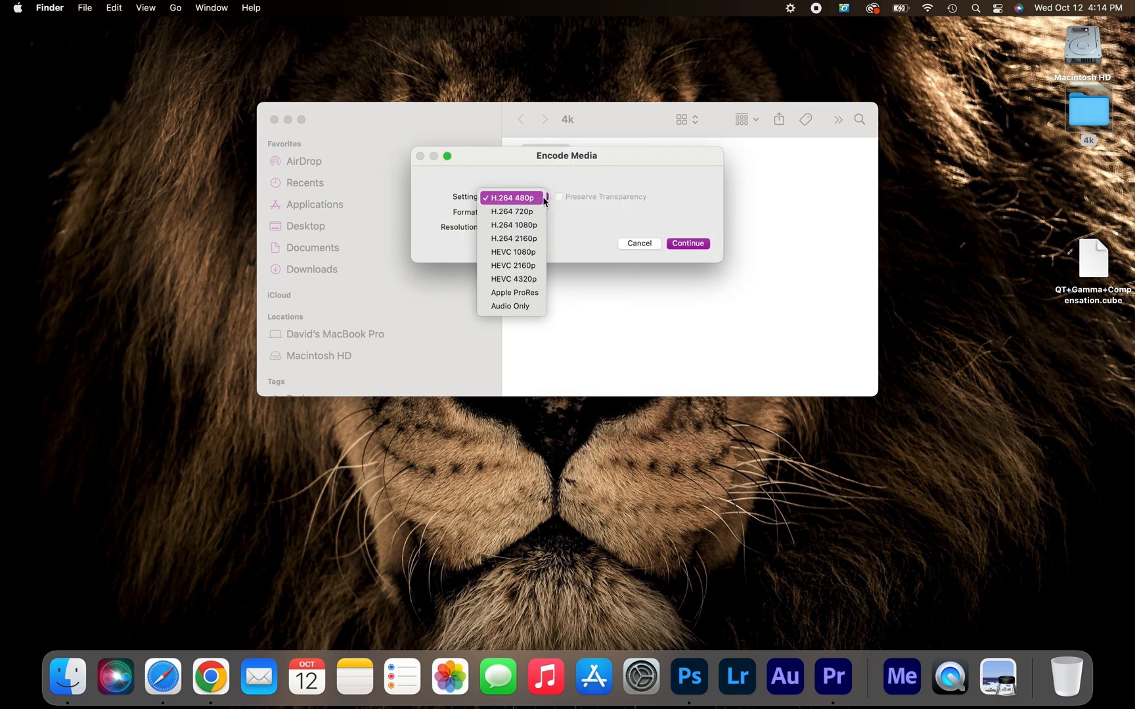
{"action": "mouse_move", "coordinate": [512, 279]}
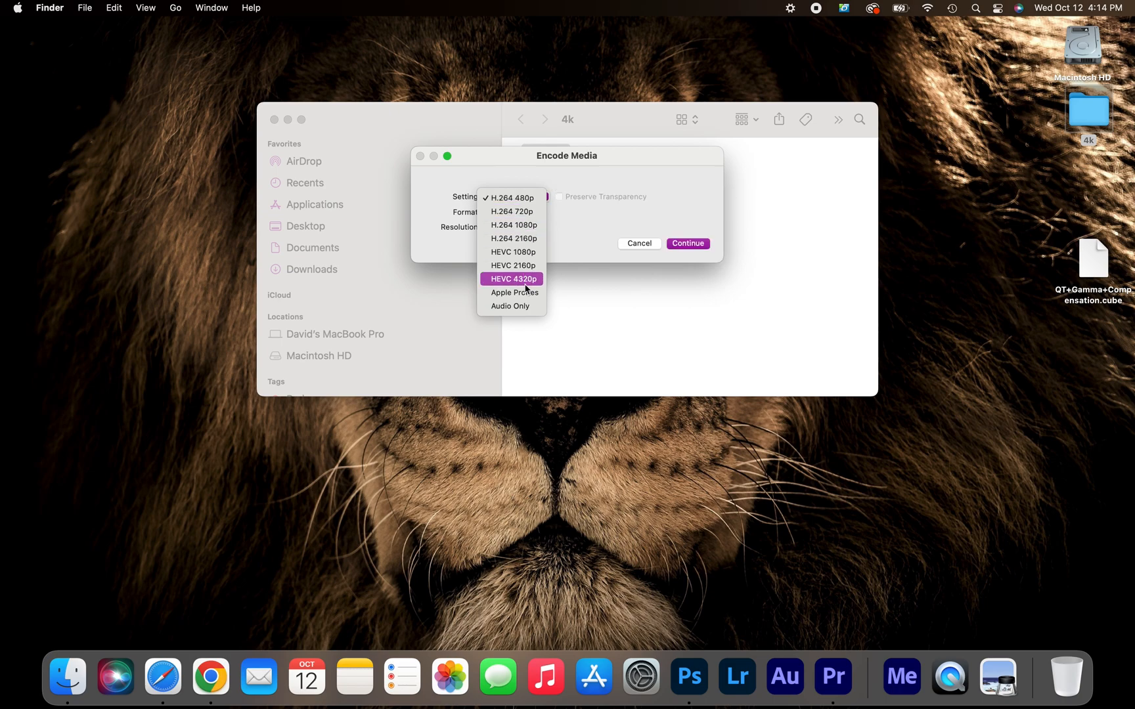
{"action": "left_click", "coordinate": [513, 293]}
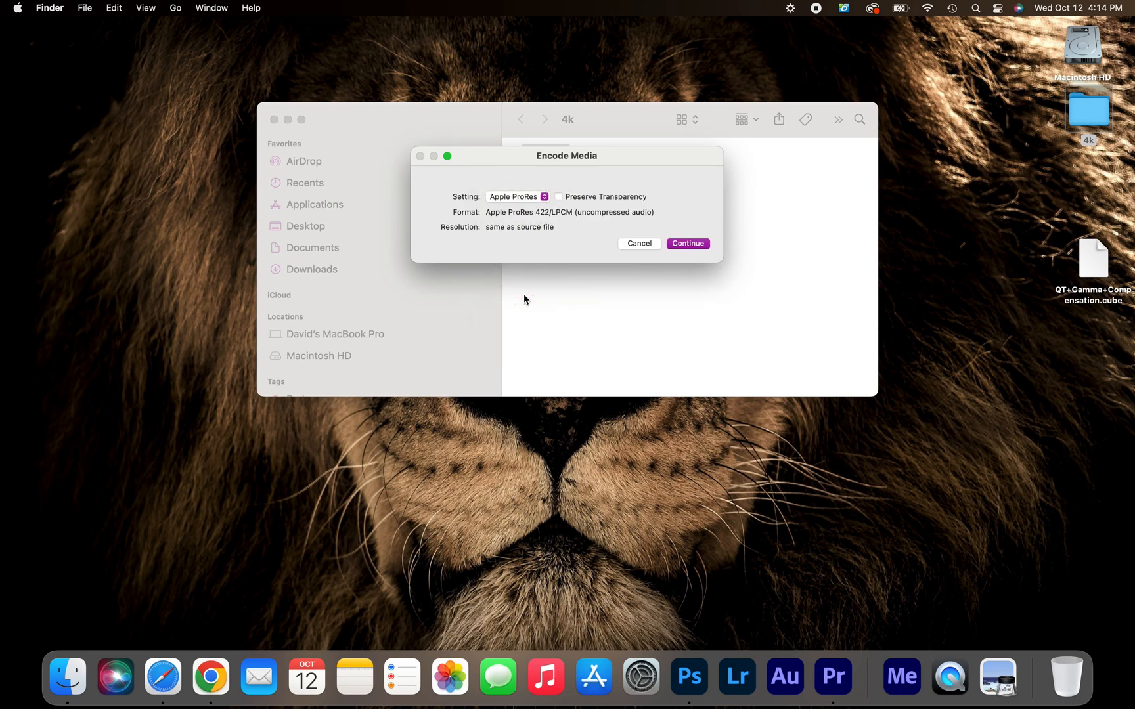
{"action": "left_click", "coordinate": [687, 243]}
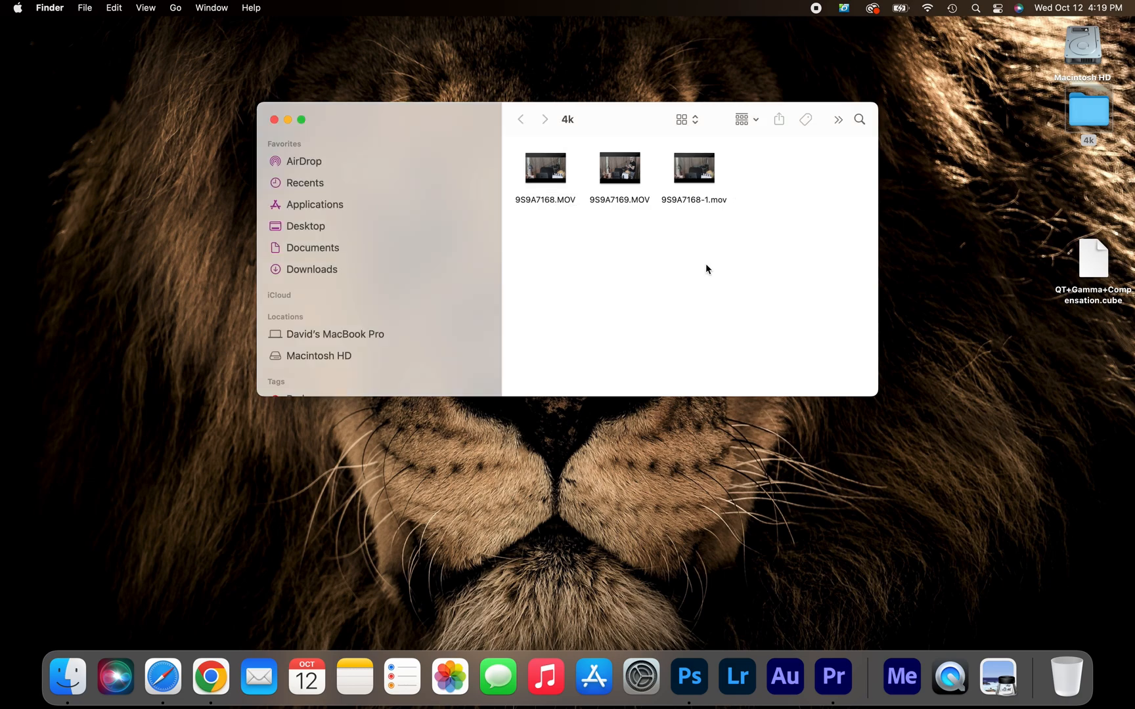
{"action": "double_click", "coordinate": [693, 169]}
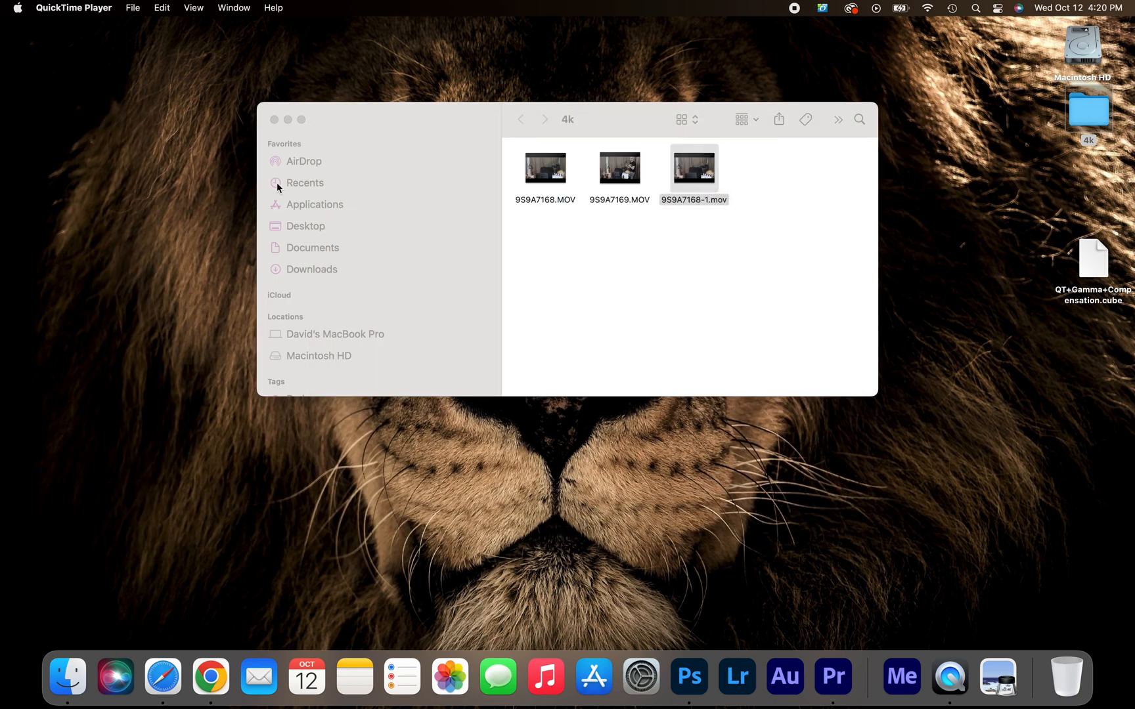
{"action": "mouse_move", "coordinate": [289, 193]}
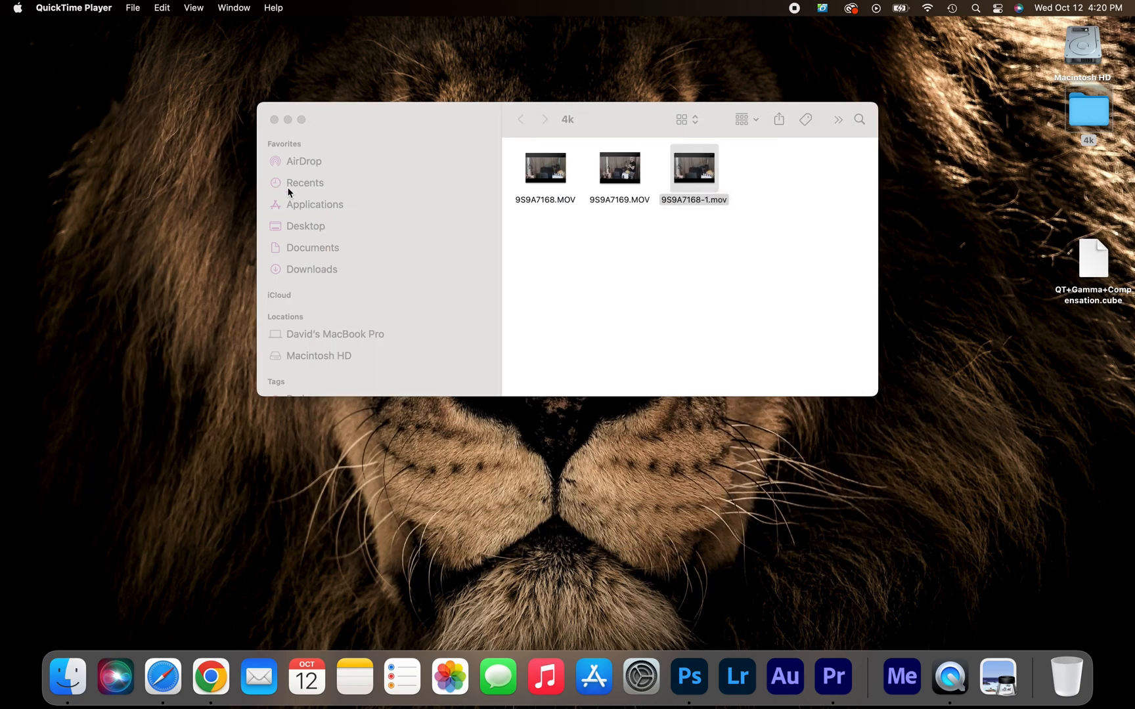